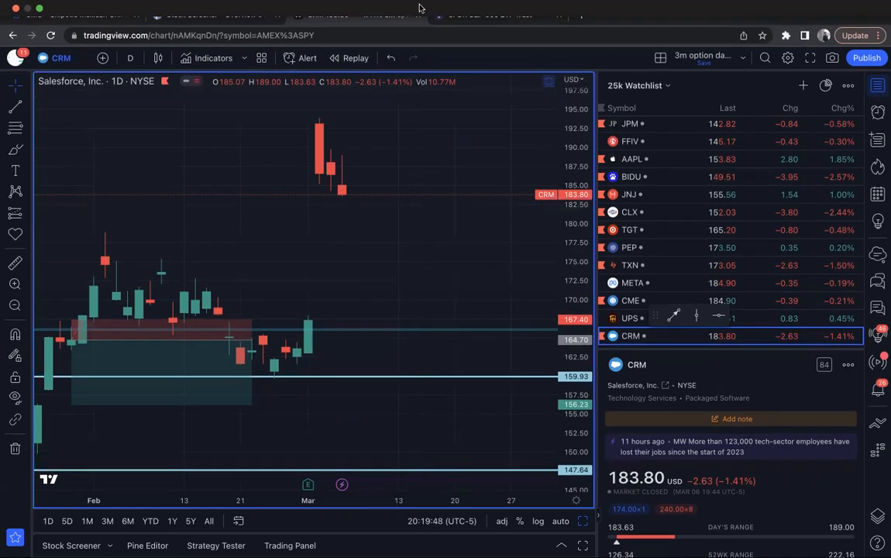
mouse_move(412, 191)
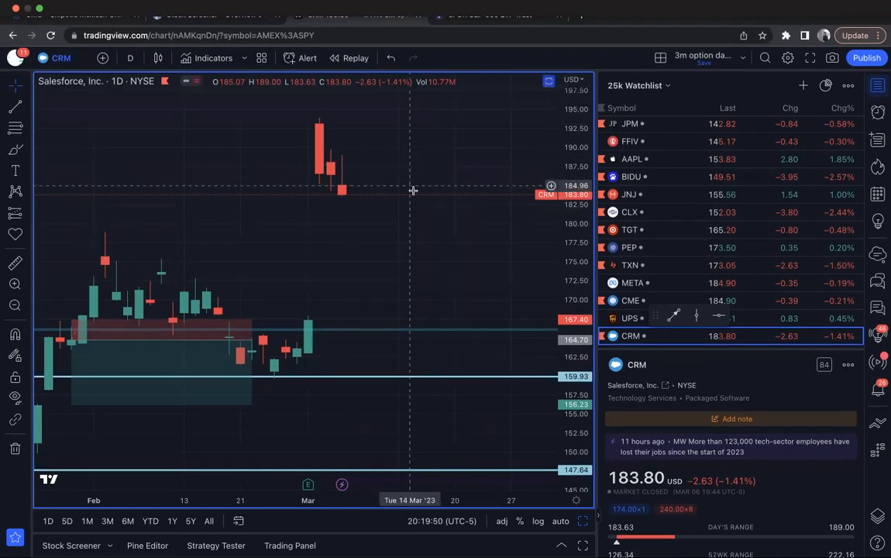
mouse_move(412, 199)
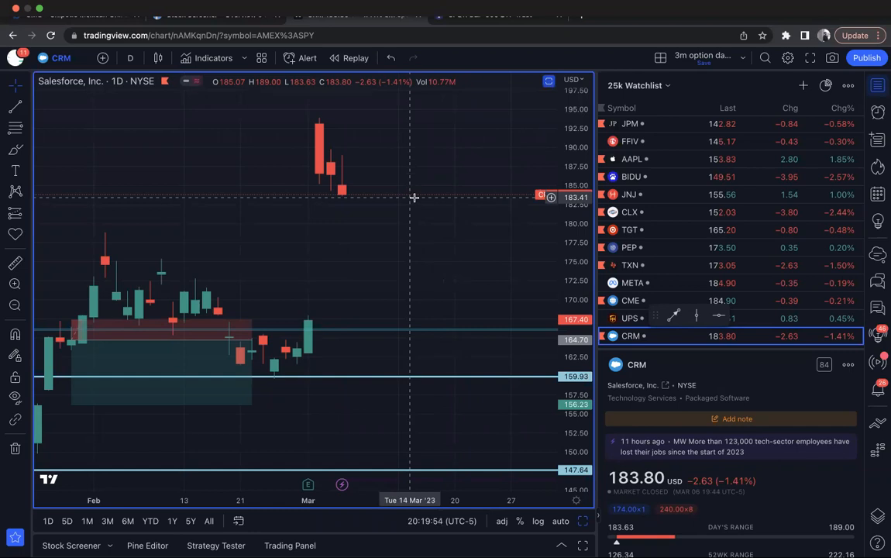
Switch the chart symbol to AMD via the symbol search.
type("AMD")
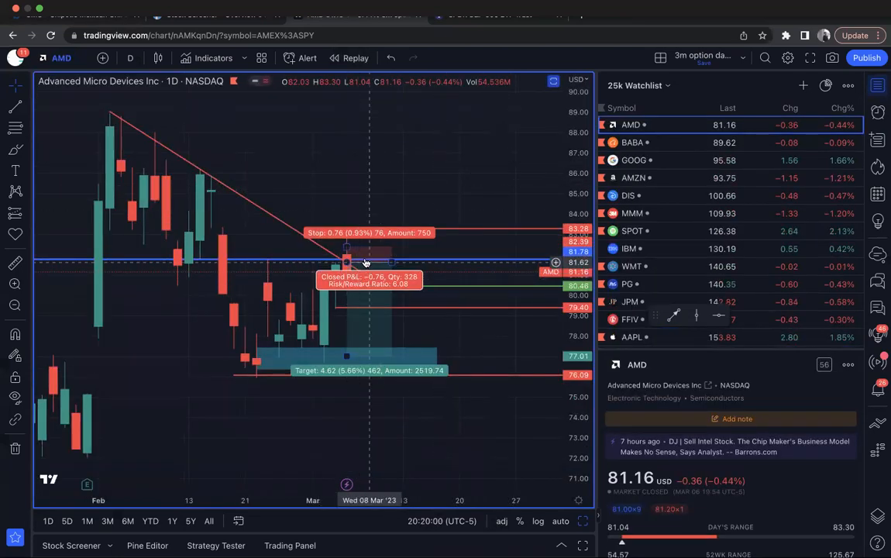
mouse_move(389, 167)
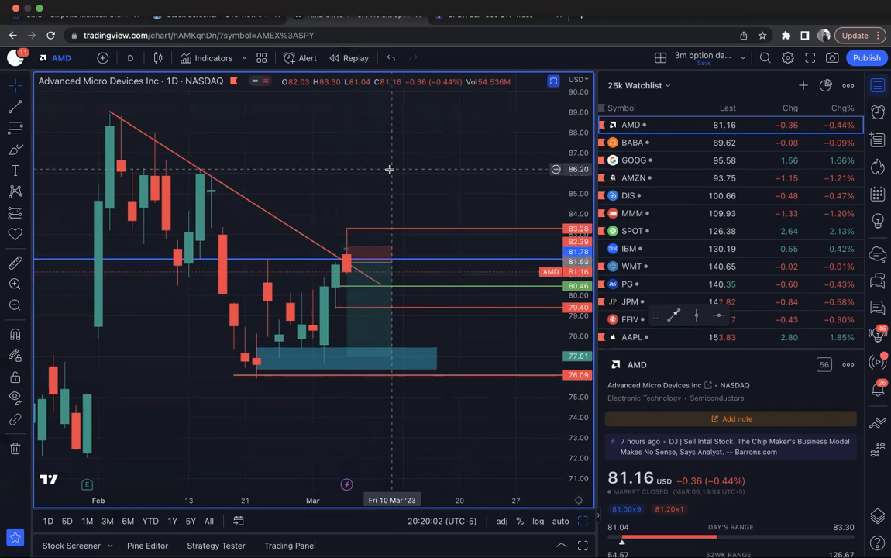
mouse_move(347, 215)
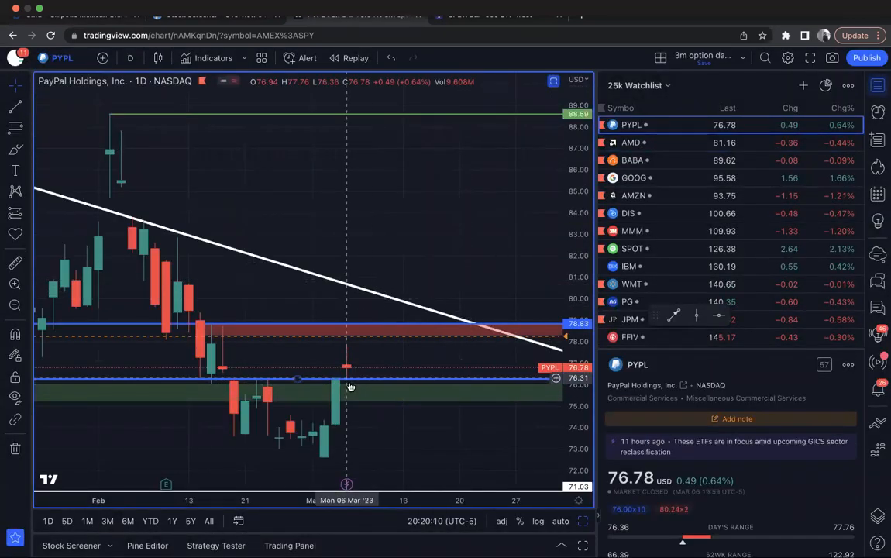
mouse_move(354, 382)
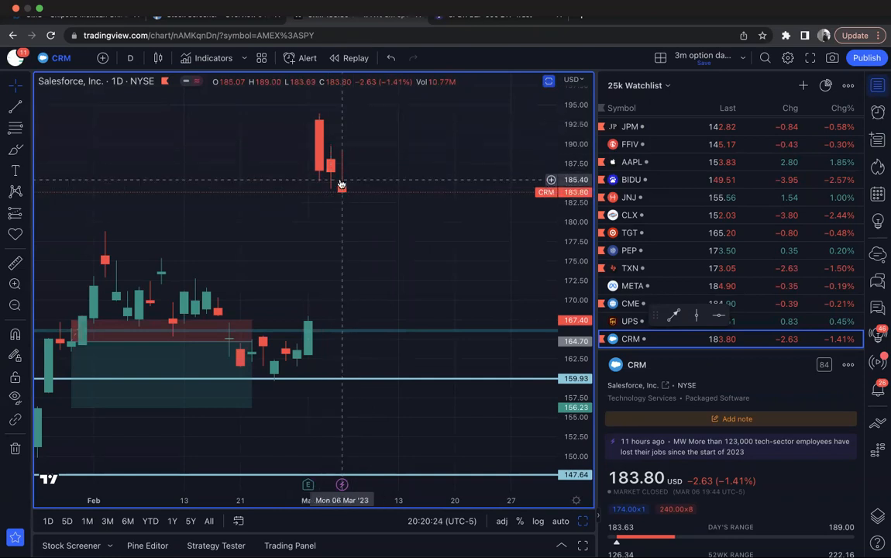
mouse_move(354, 173)
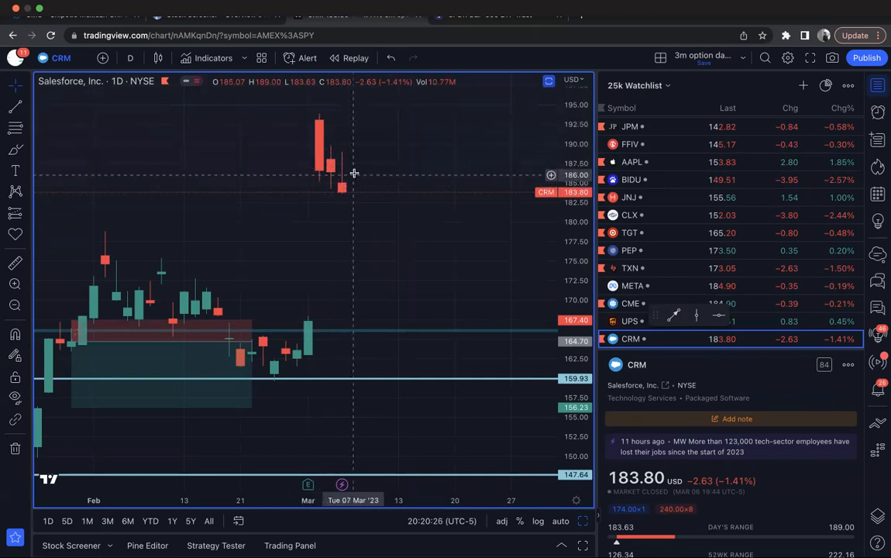
mouse_move(344, 192)
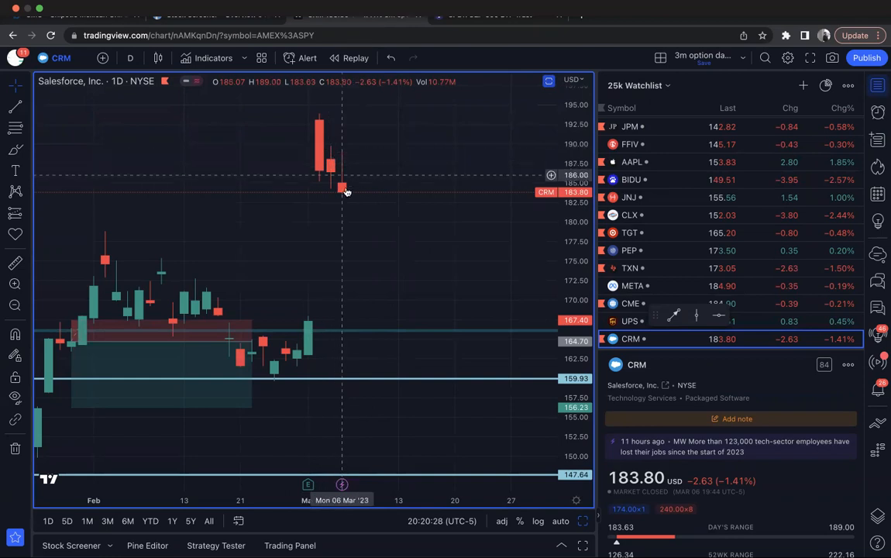
mouse_move(341, 194)
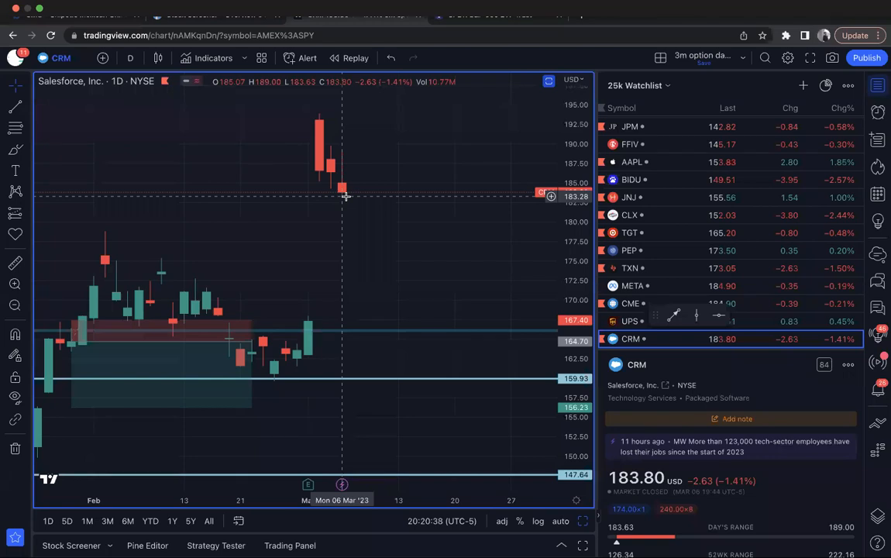
mouse_move(335, 229)
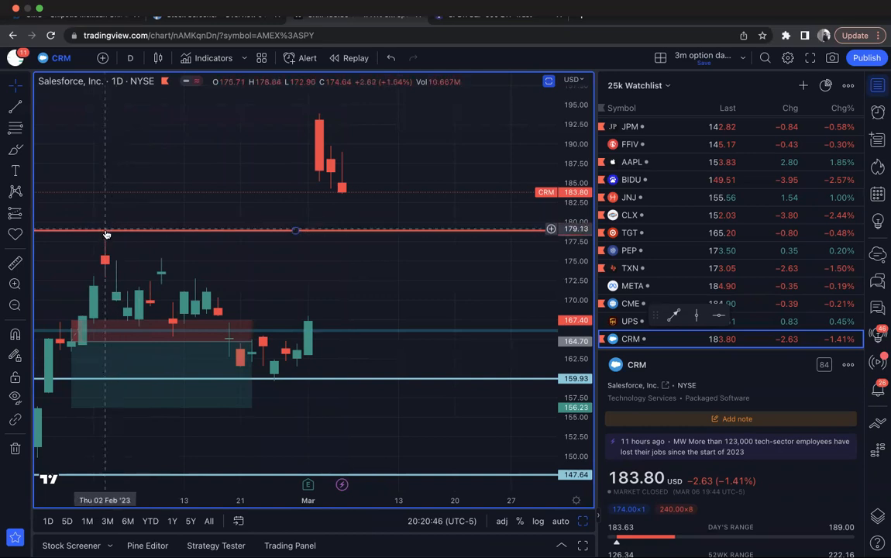
mouse_move(331, 234)
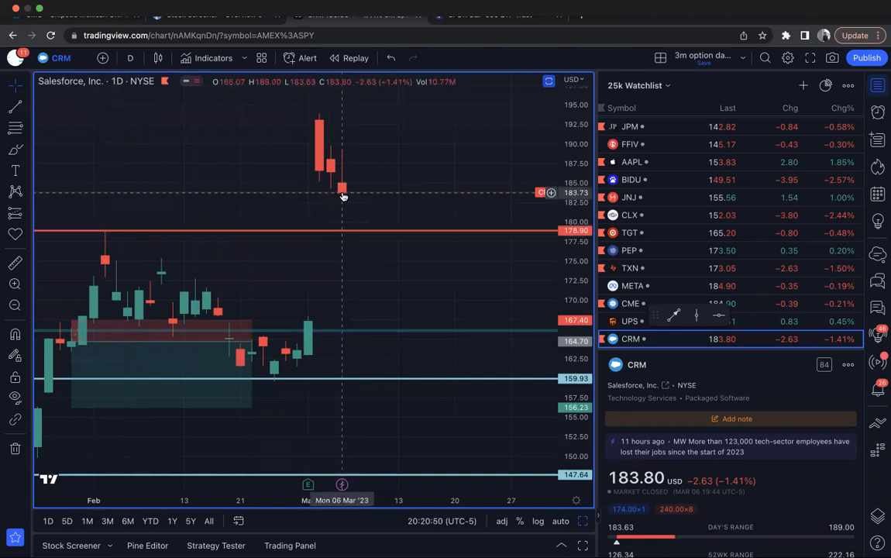
mouse_move(390, 124)
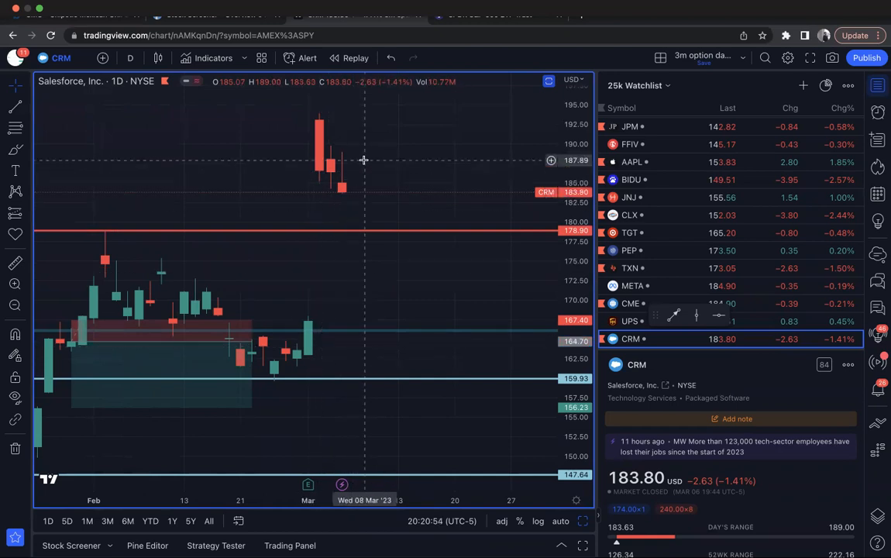
mouse_move(358, 159)
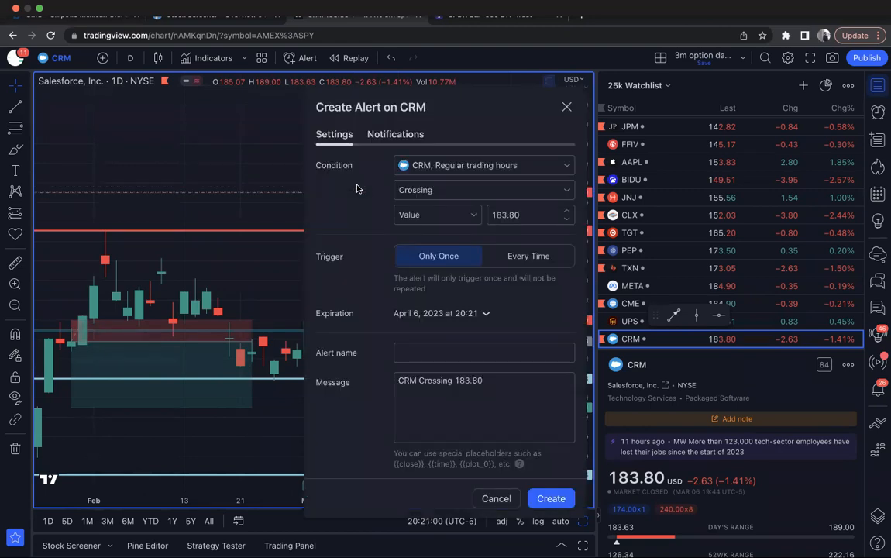
Create a CRM alert that triggers on crossing 183.62.
left_click(524, 214)
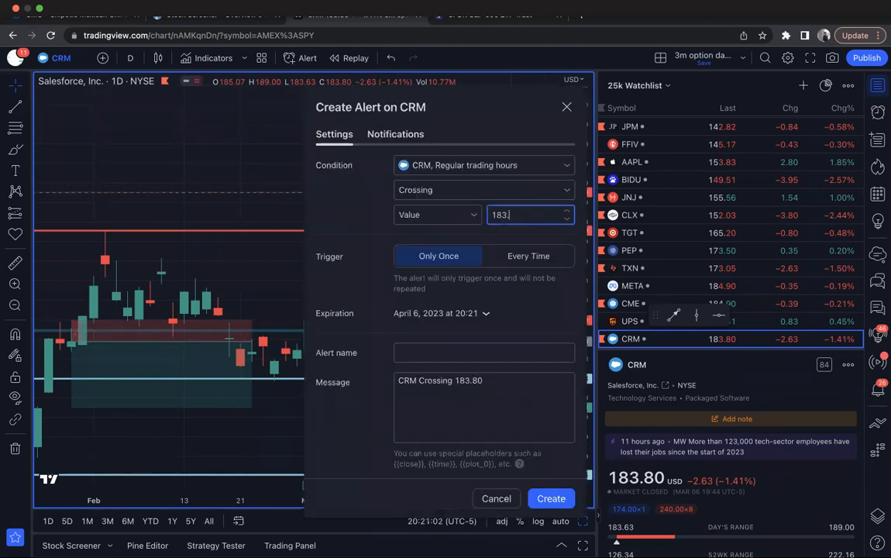
type("183.62")
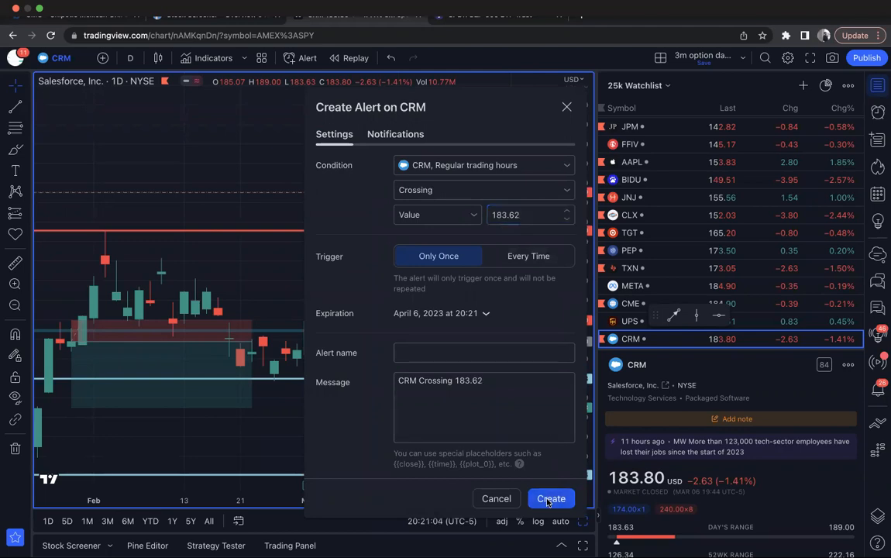
left_click(552, 498)
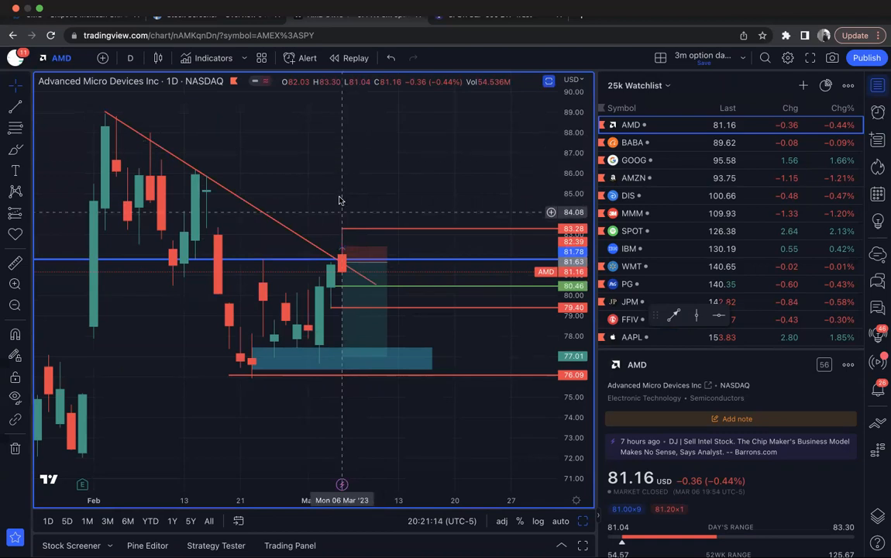
mouse_move(328, 288)
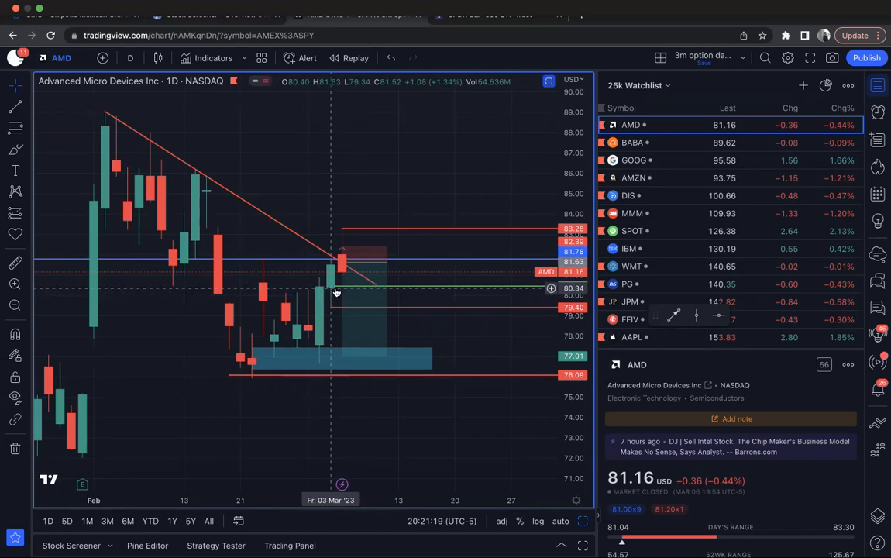
mouse_move(324, 291)
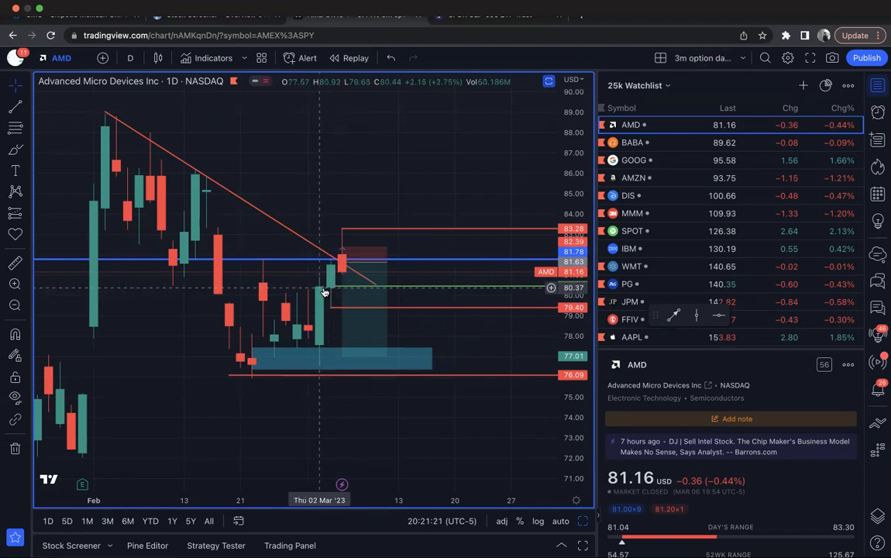
mouse_move(335, 288)
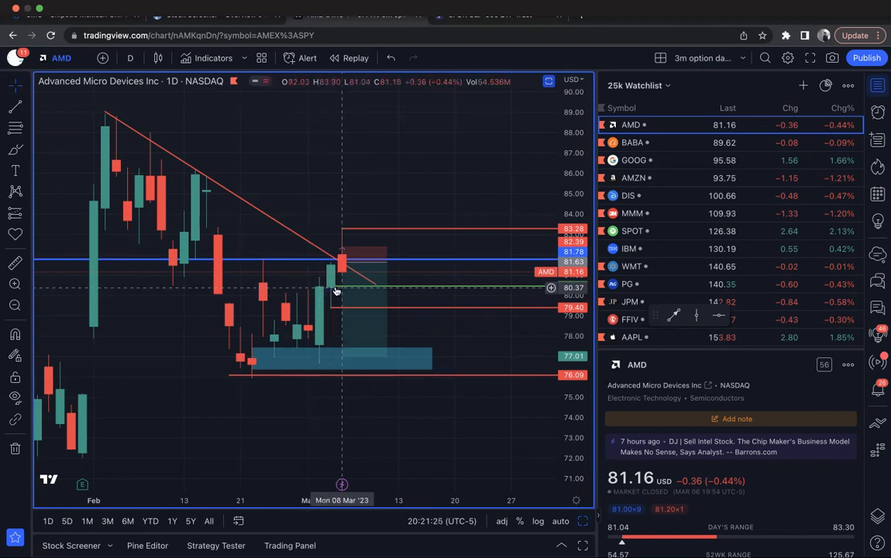
mouse_move(376, 153)
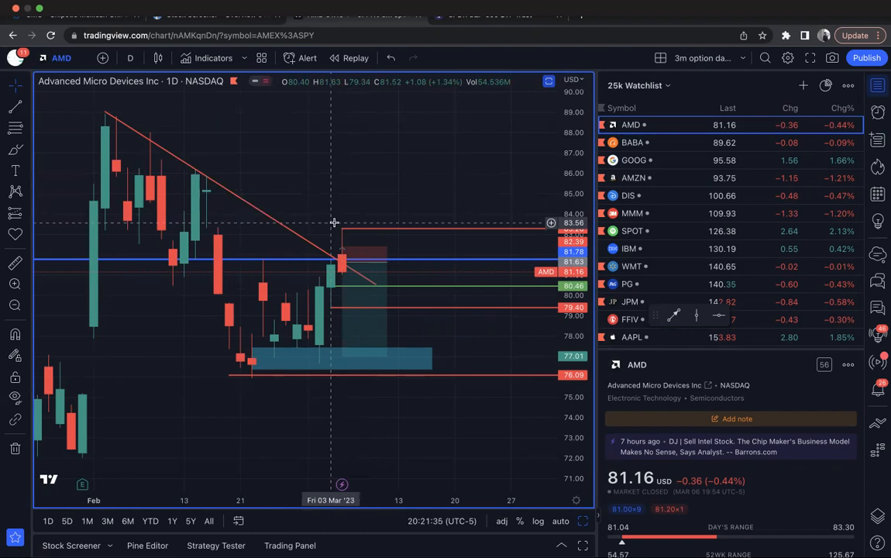
mouse_move(368, 223)
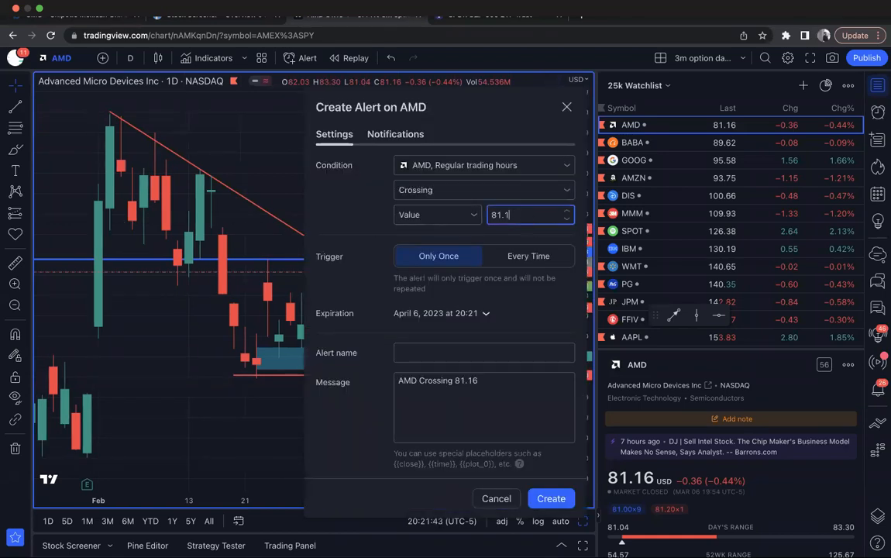
Set the AMD alert's crossing value to 81.03.
type("81.03")
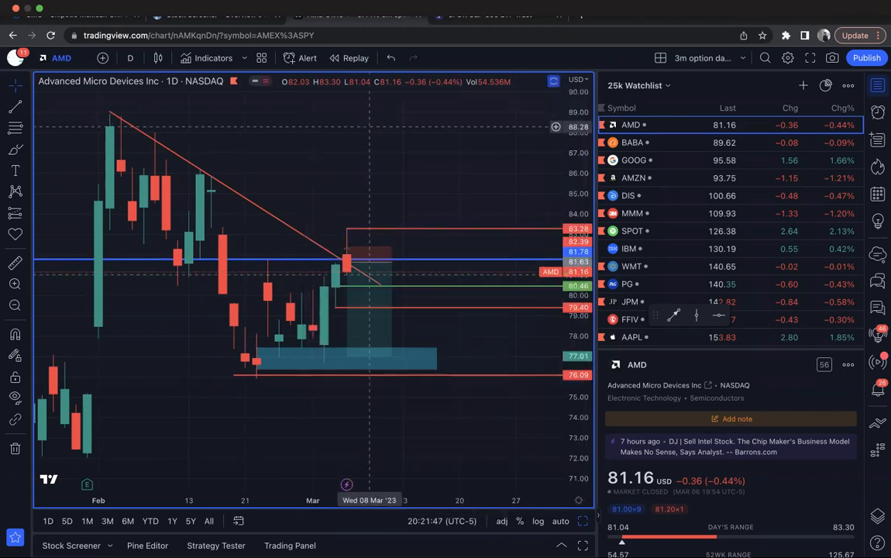
Switch to the AAPL chart and bring up the indicators search.
left_click(631, 338)
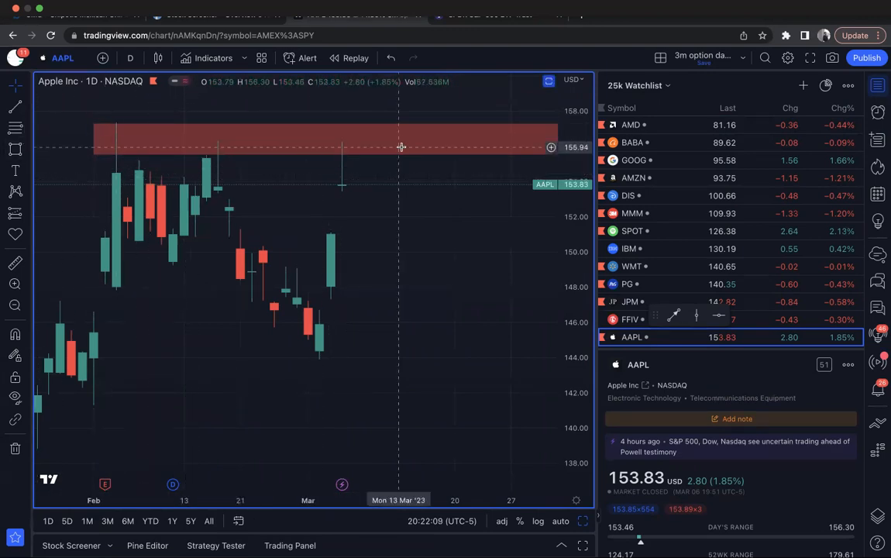
mouse_move(282, 205)
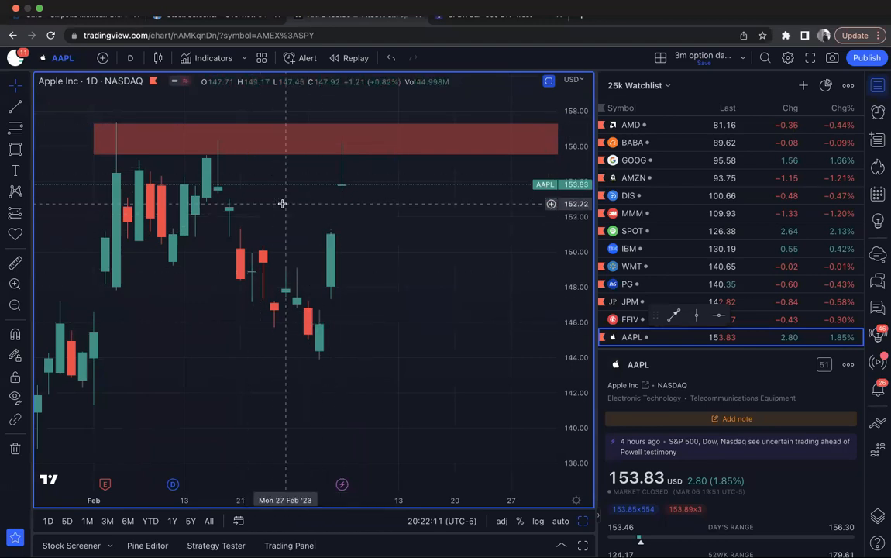
left_click(214, 57)
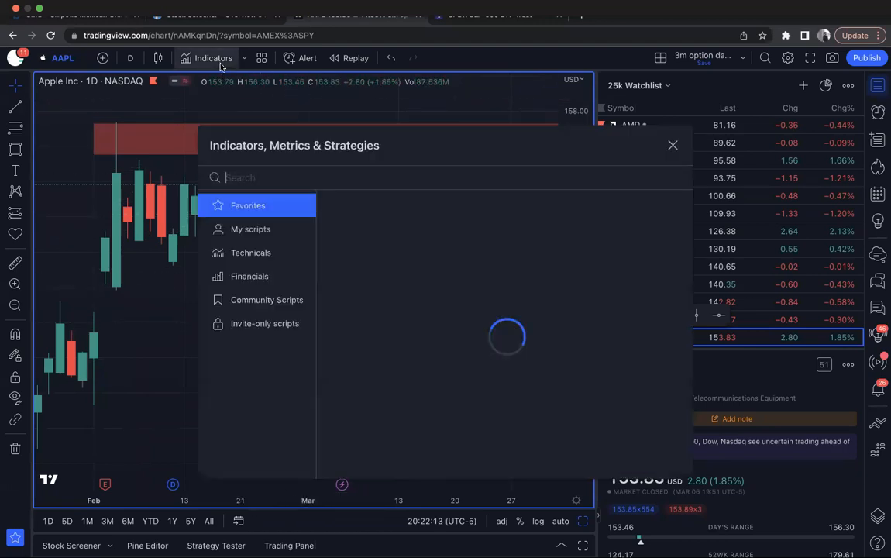
Add the Relative Strength Index to the AAPL chart, found by searching 'rsi'.
type("rsi")
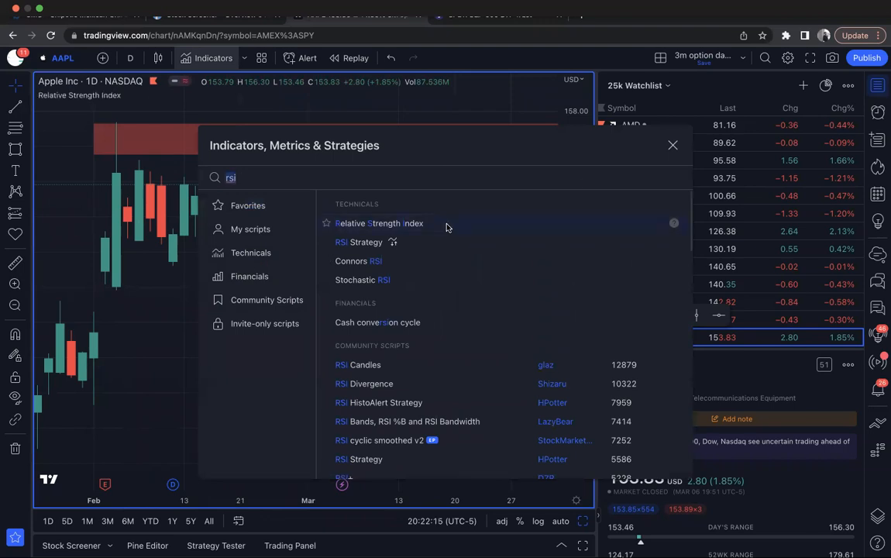
left_click(378, 224)
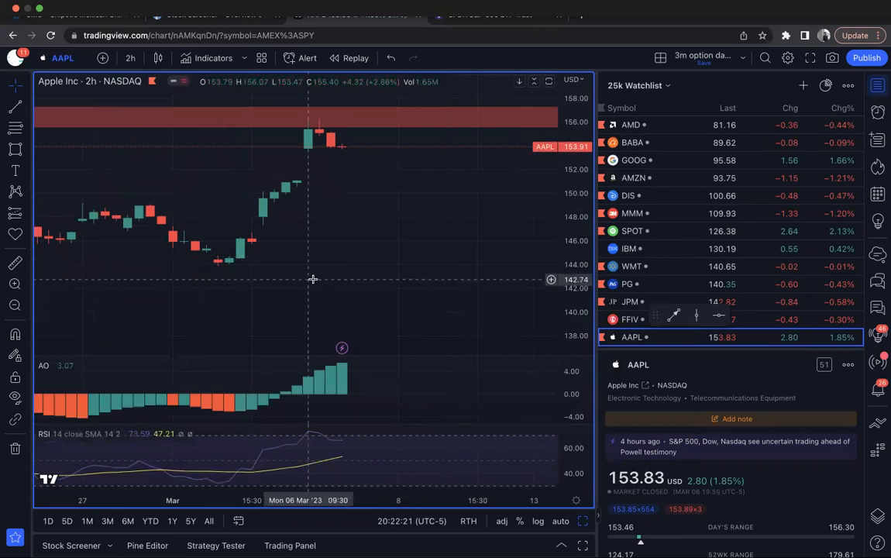
mouse_move(337, 239)
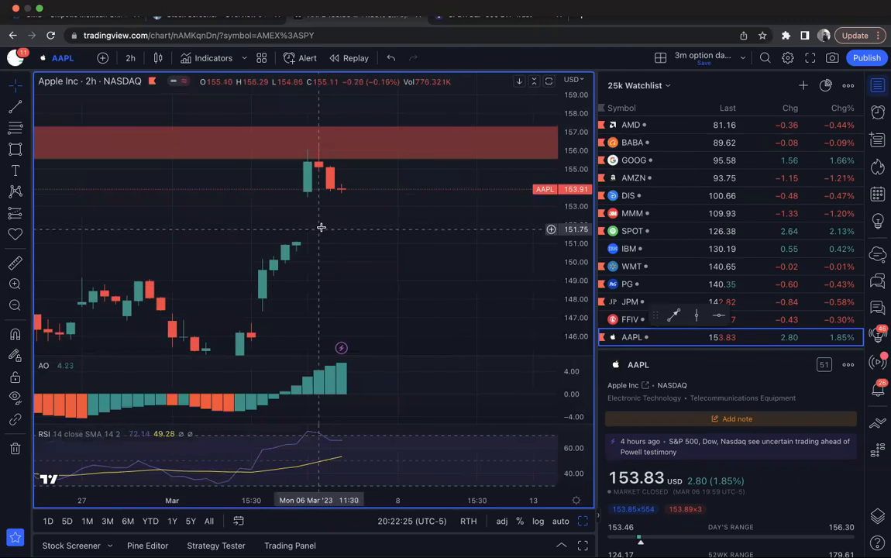
mouse_move(310, 200)
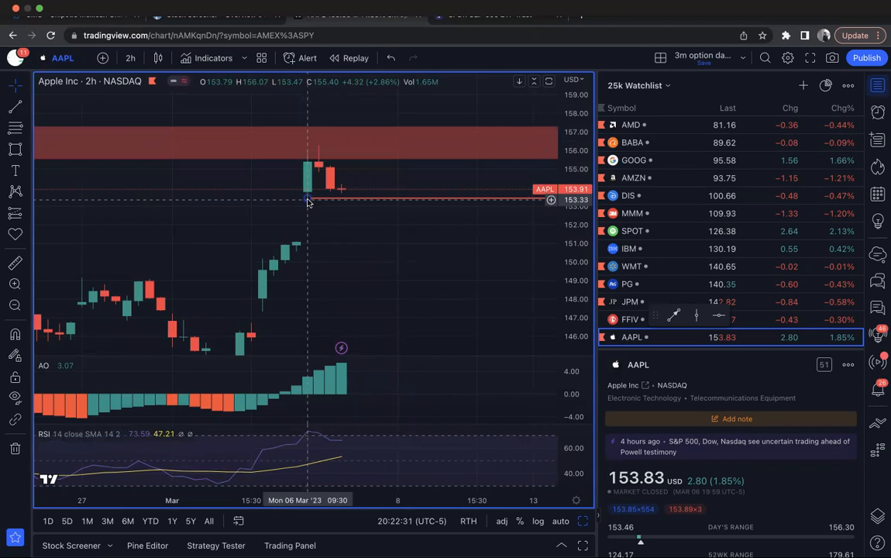
left_click(307, 57)
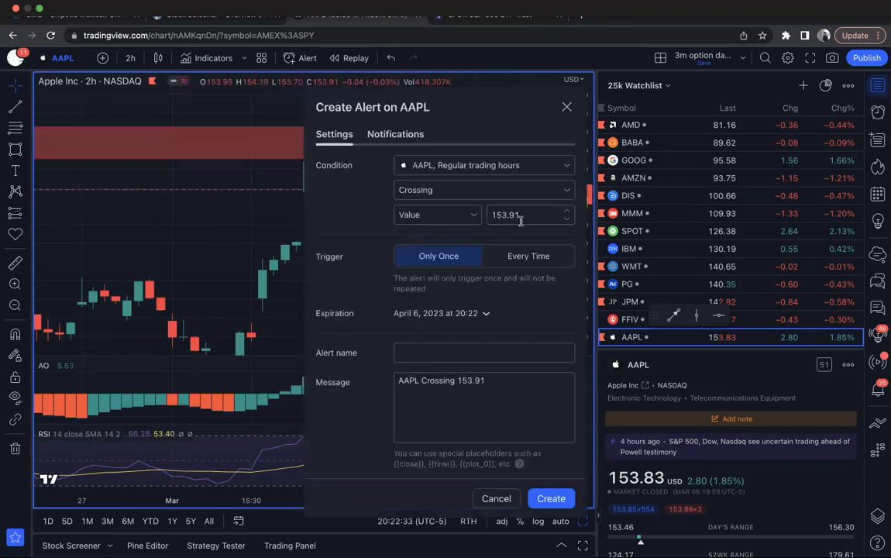
Set the AAPL alert's crossing value to 153.4.
type("153.4")
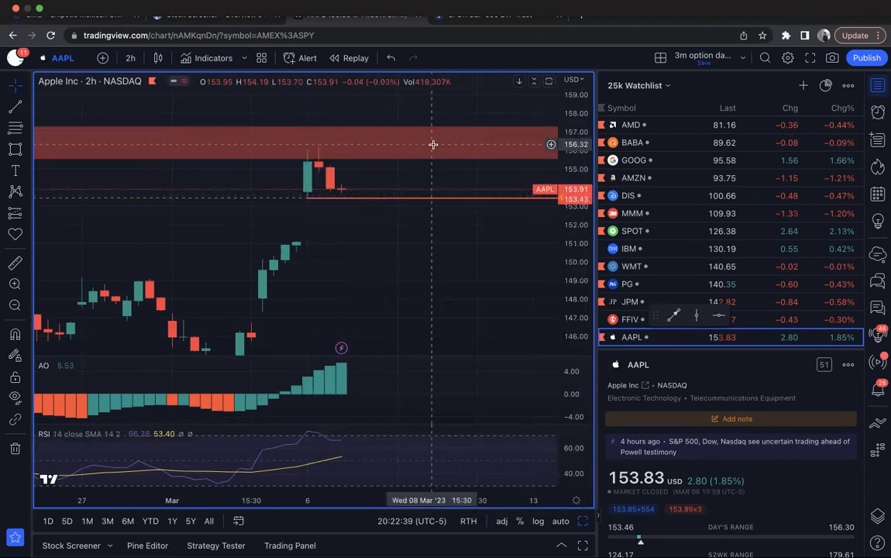
mouse_move(299, 248)
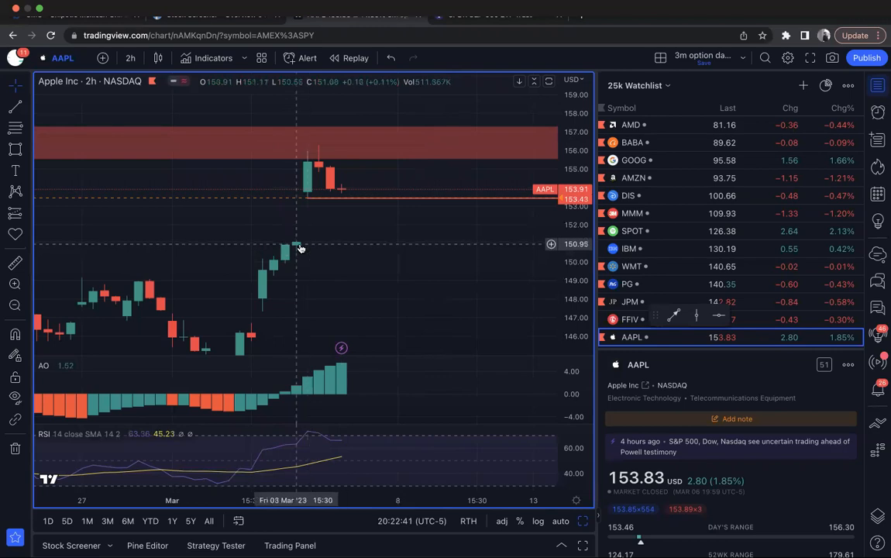